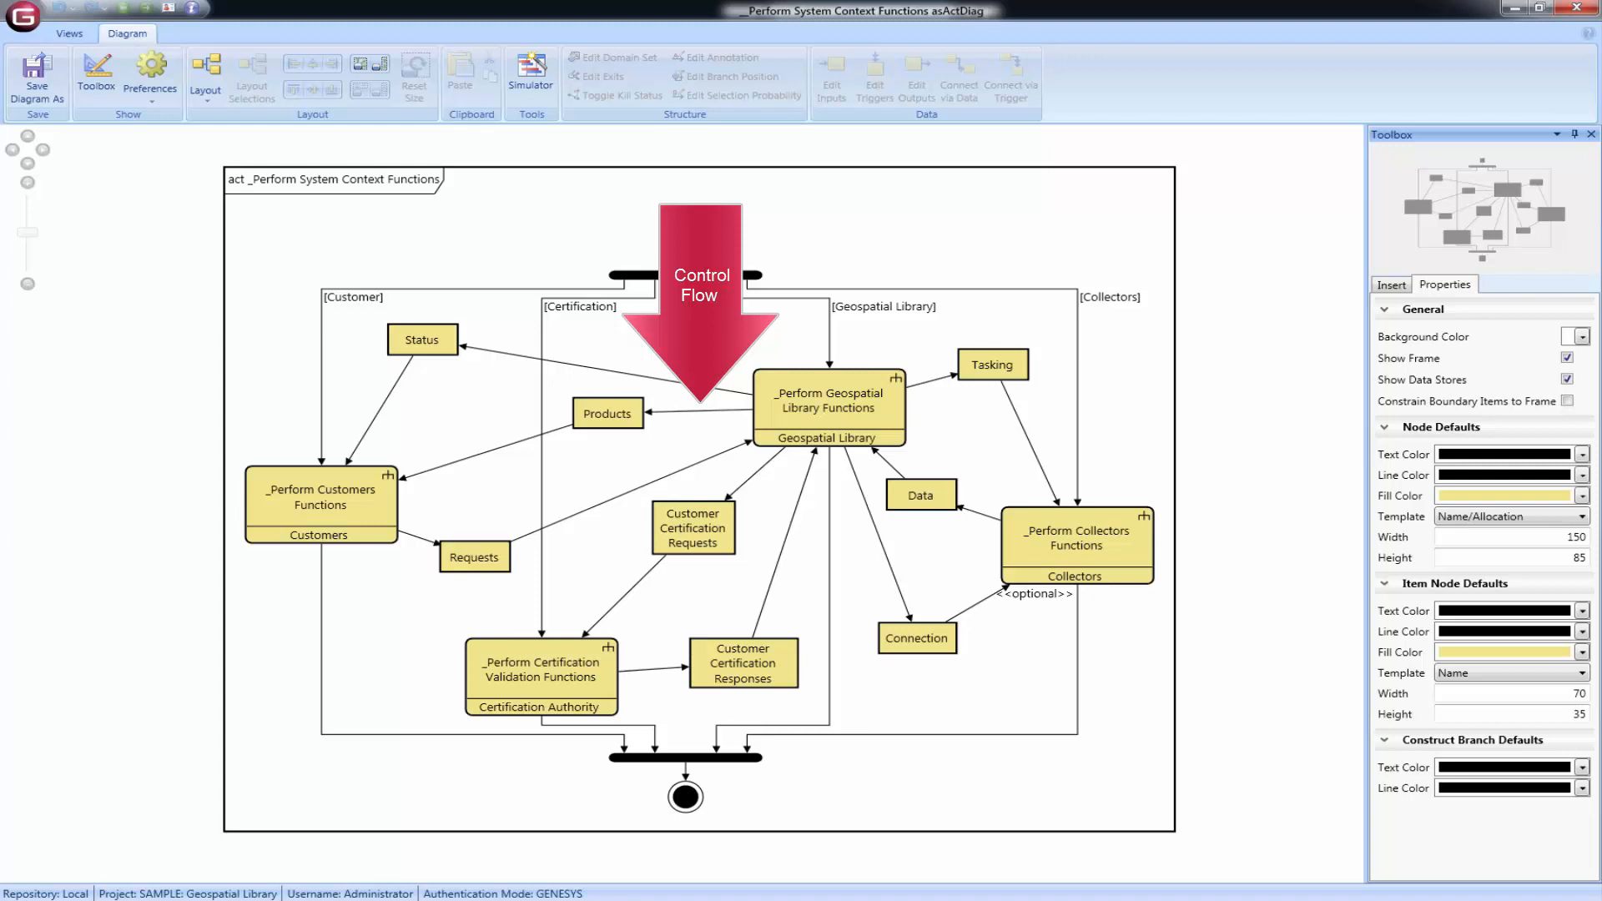
click(204, 72)
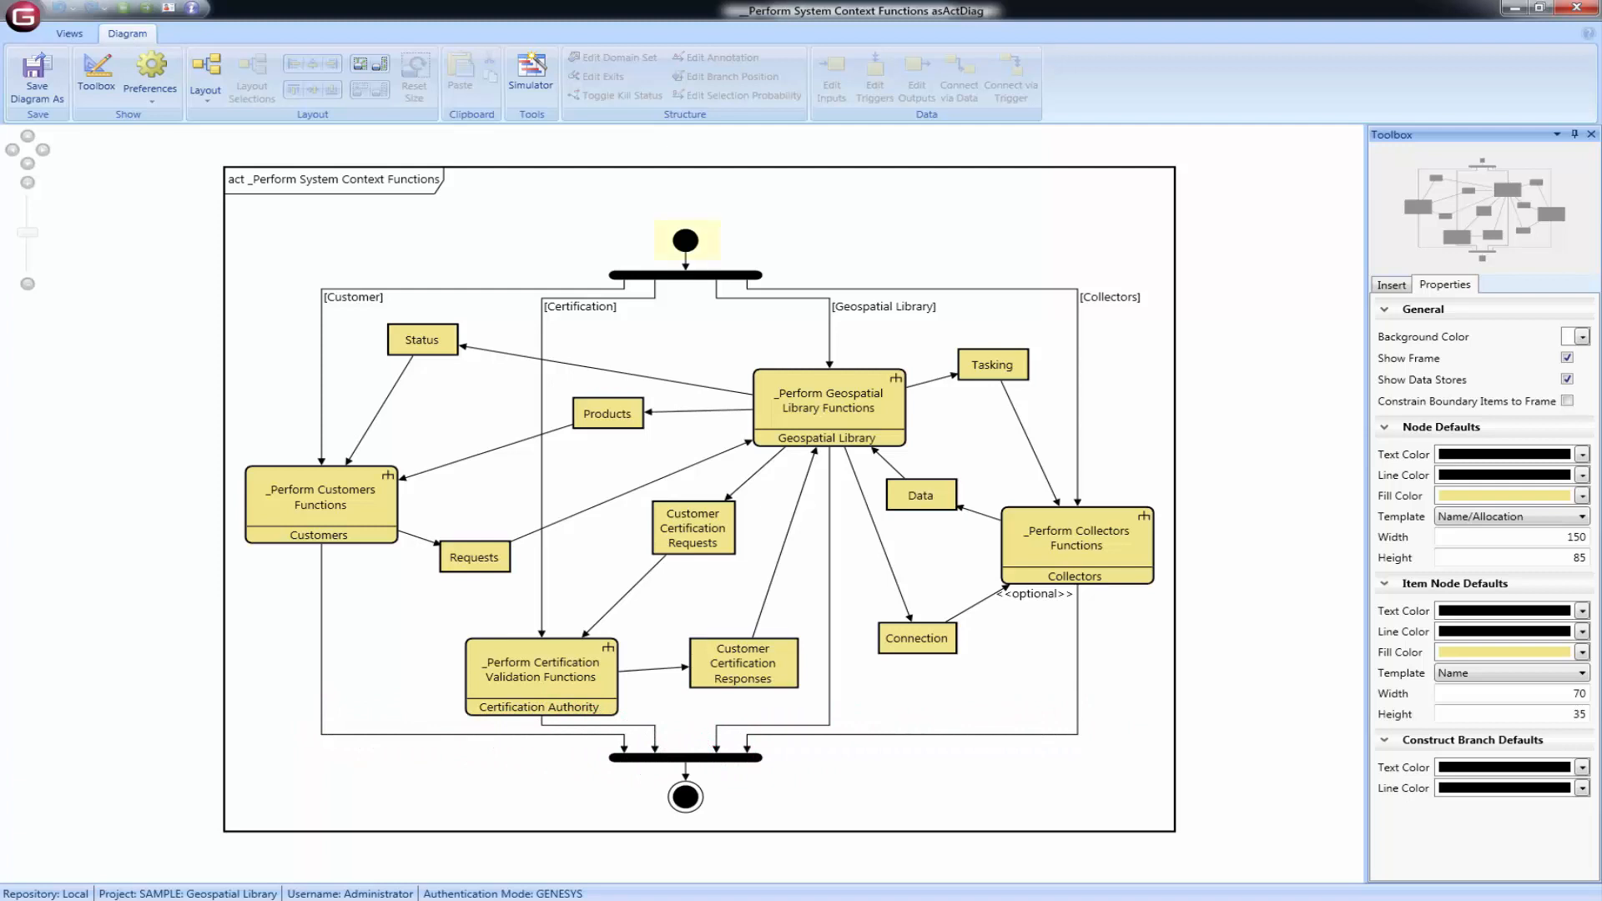
click(686, 242)
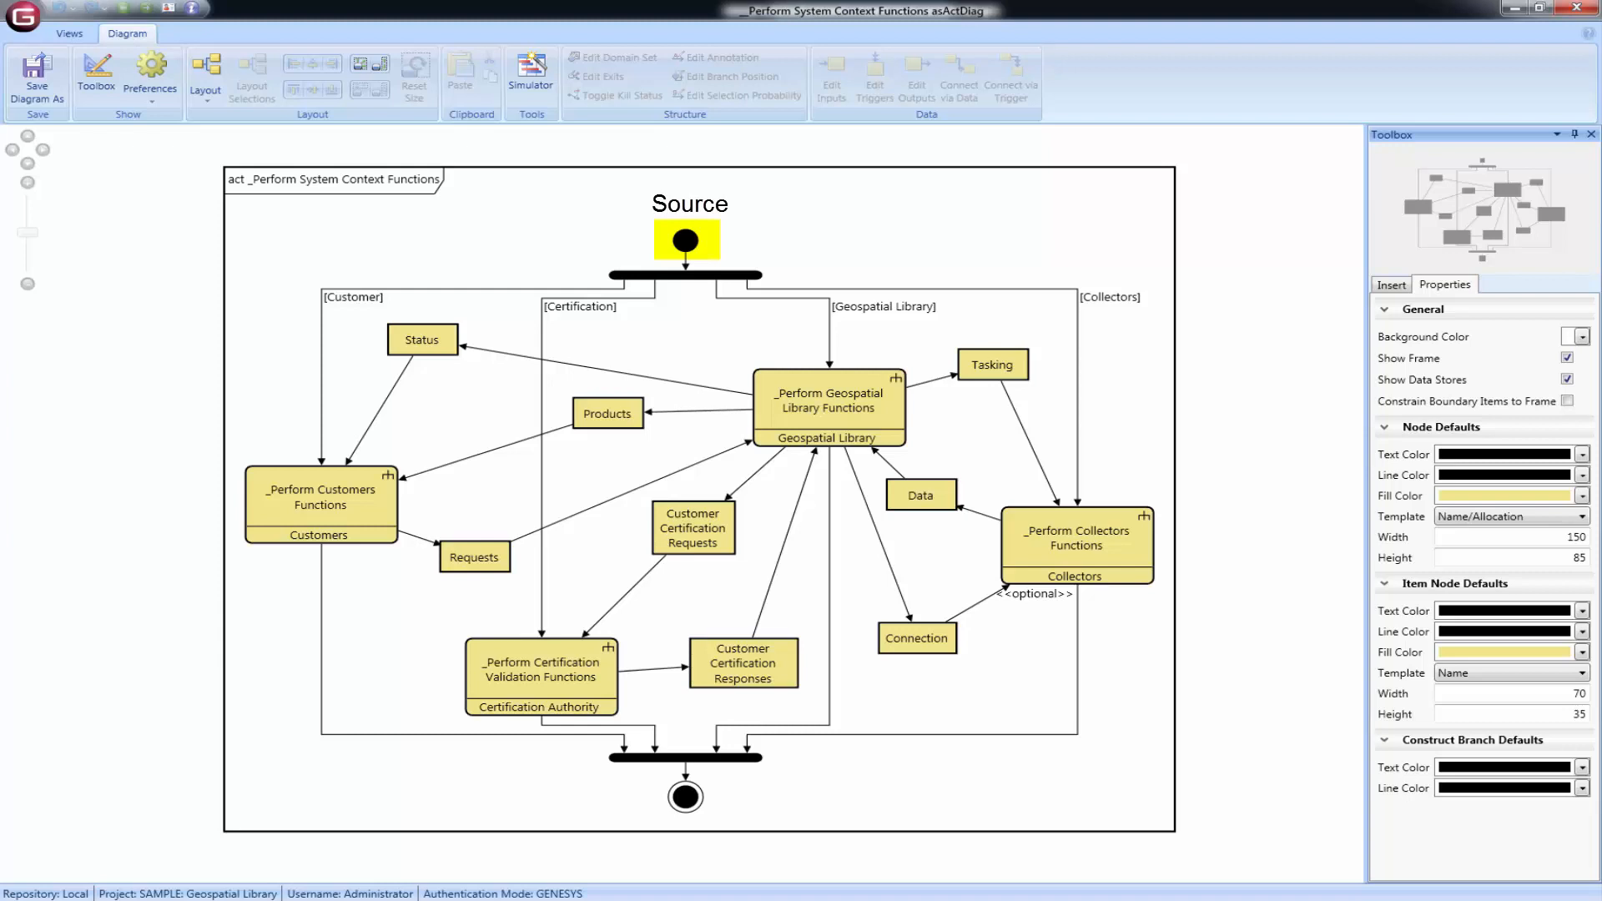
click(684, 796)
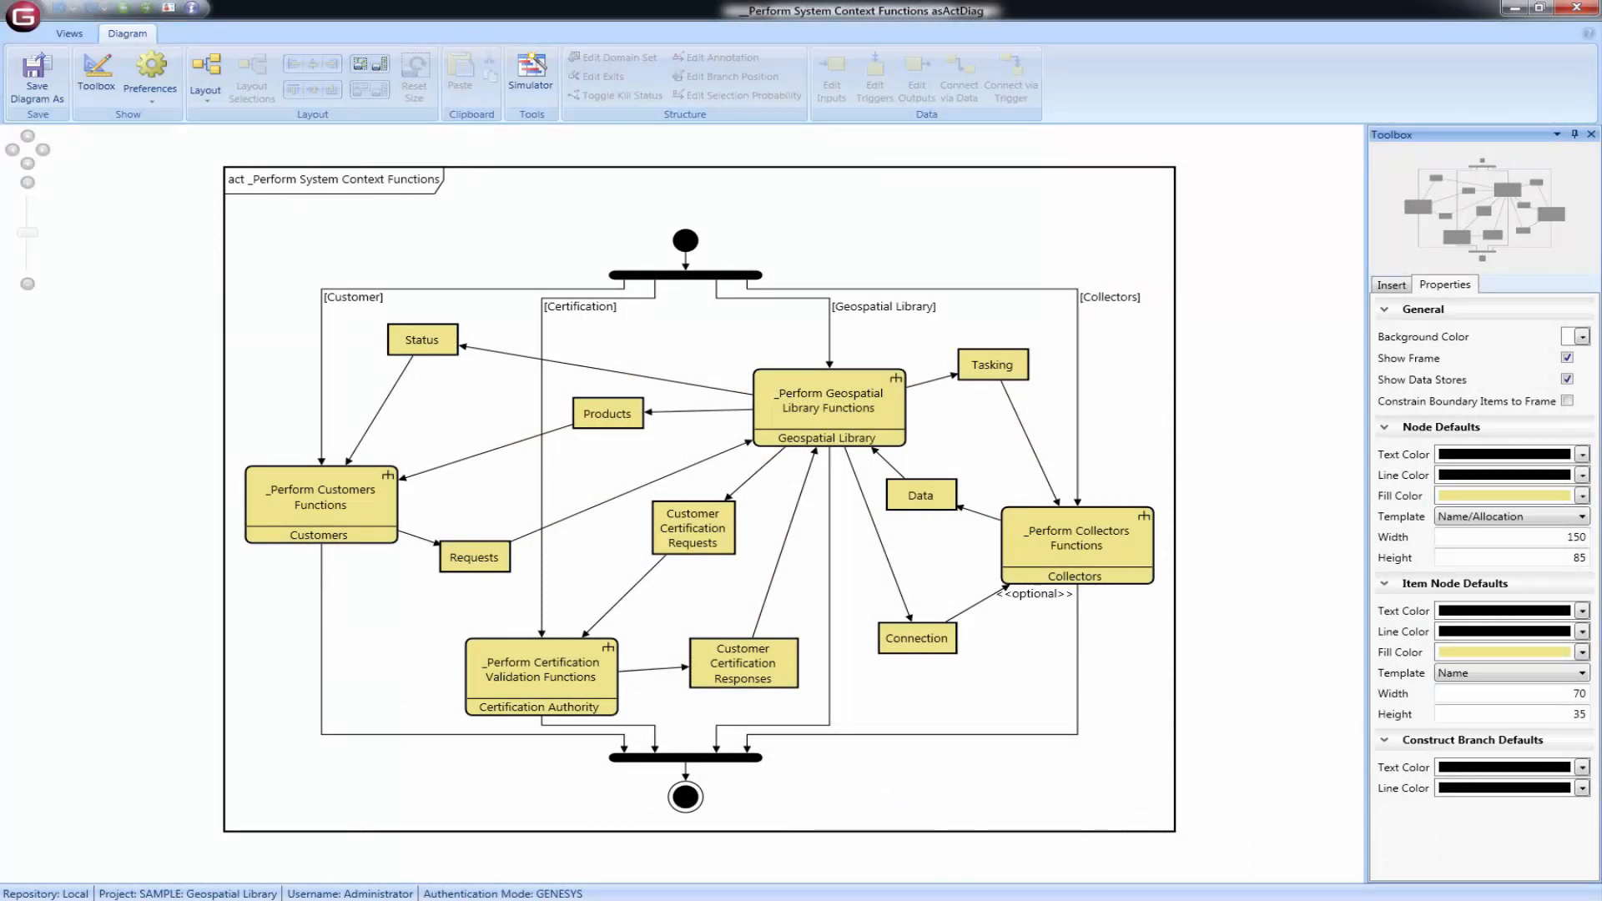
click(691, 527)
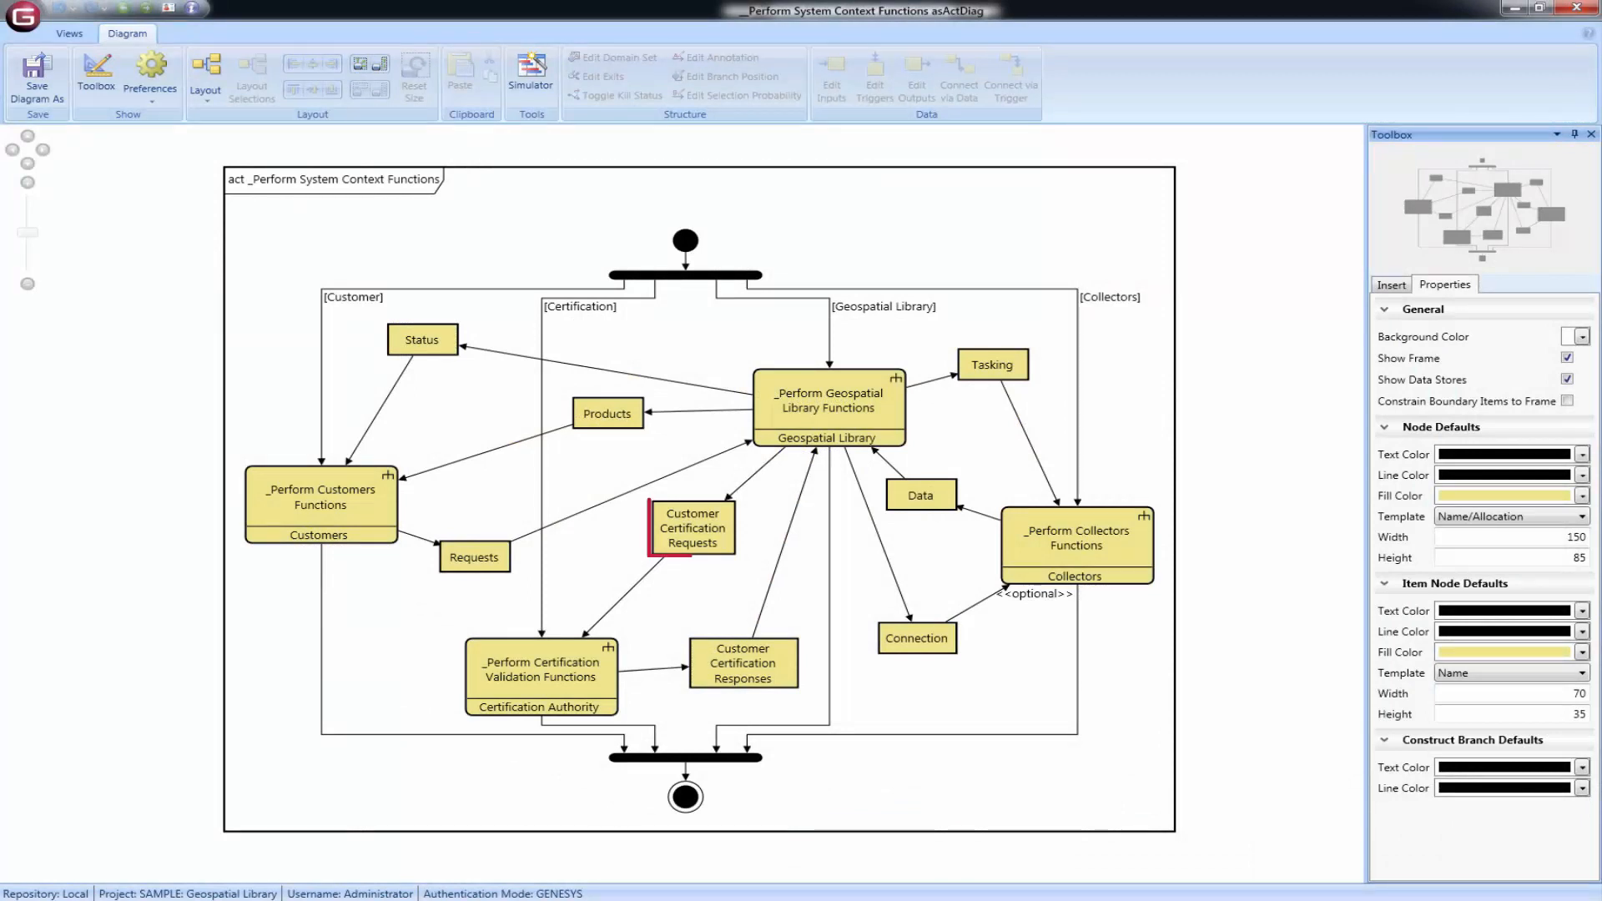
click(691, 526)
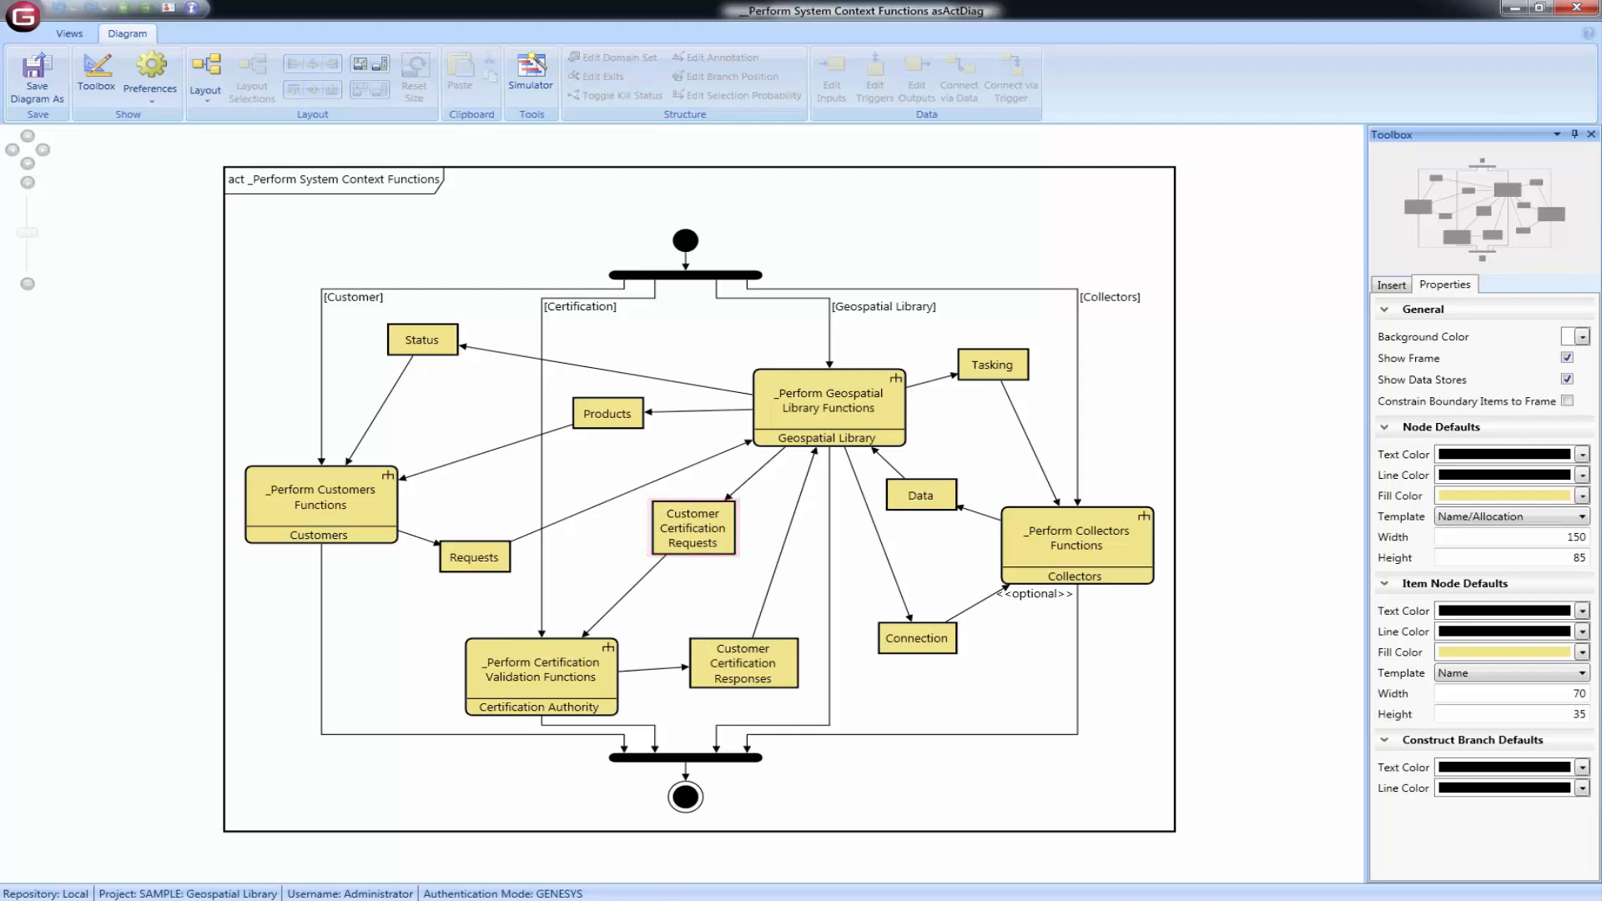
click(917, 637)
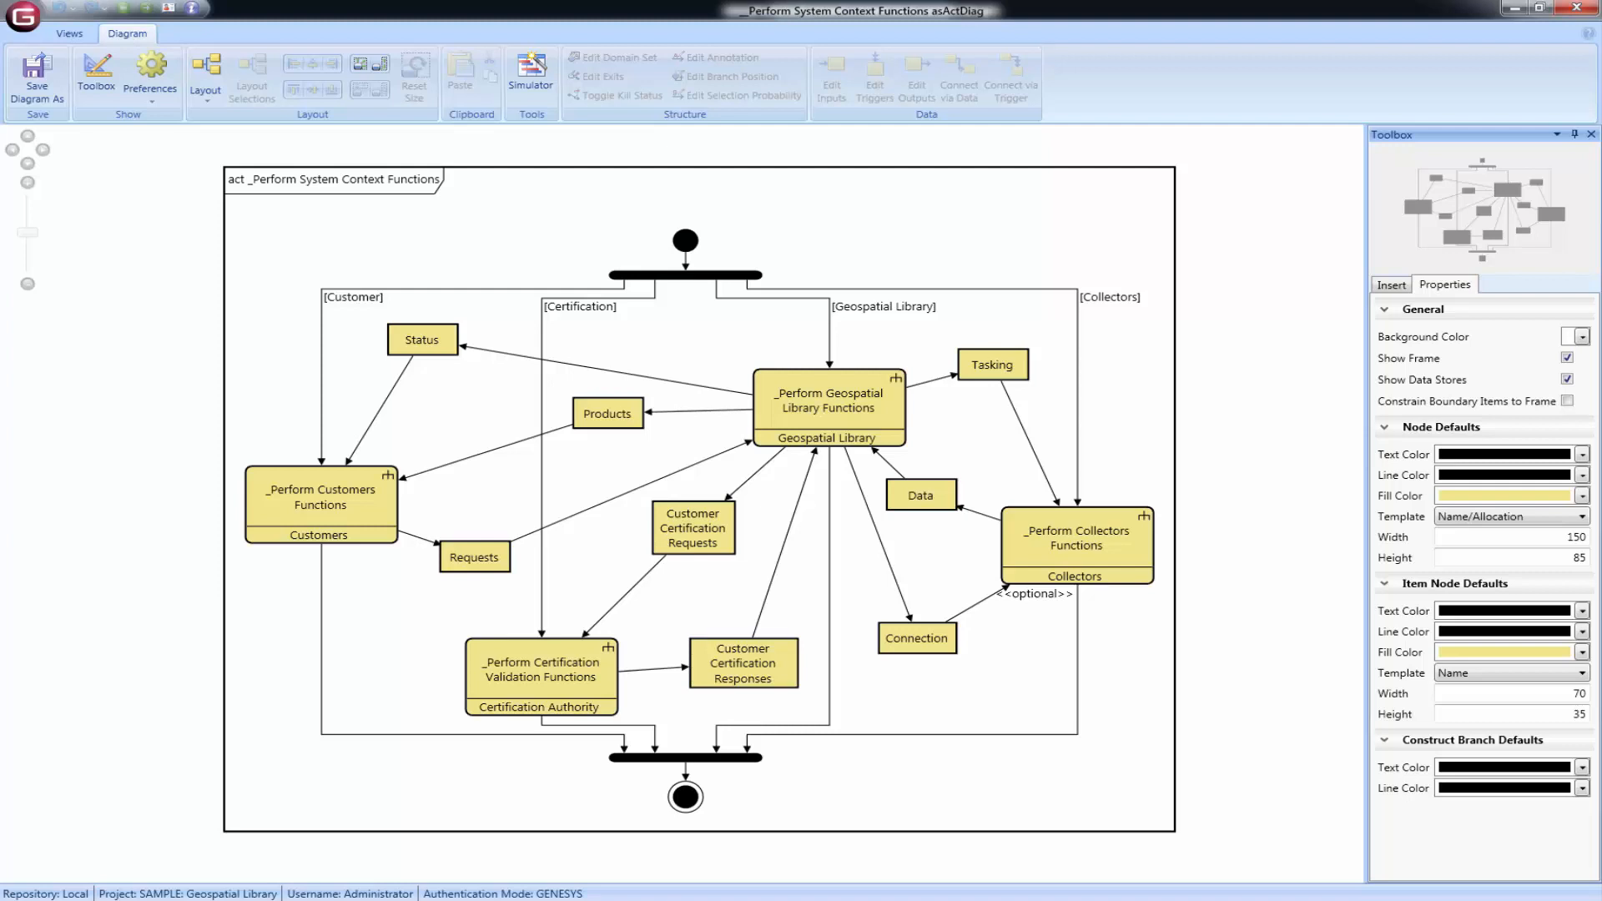
click(1565, 379)
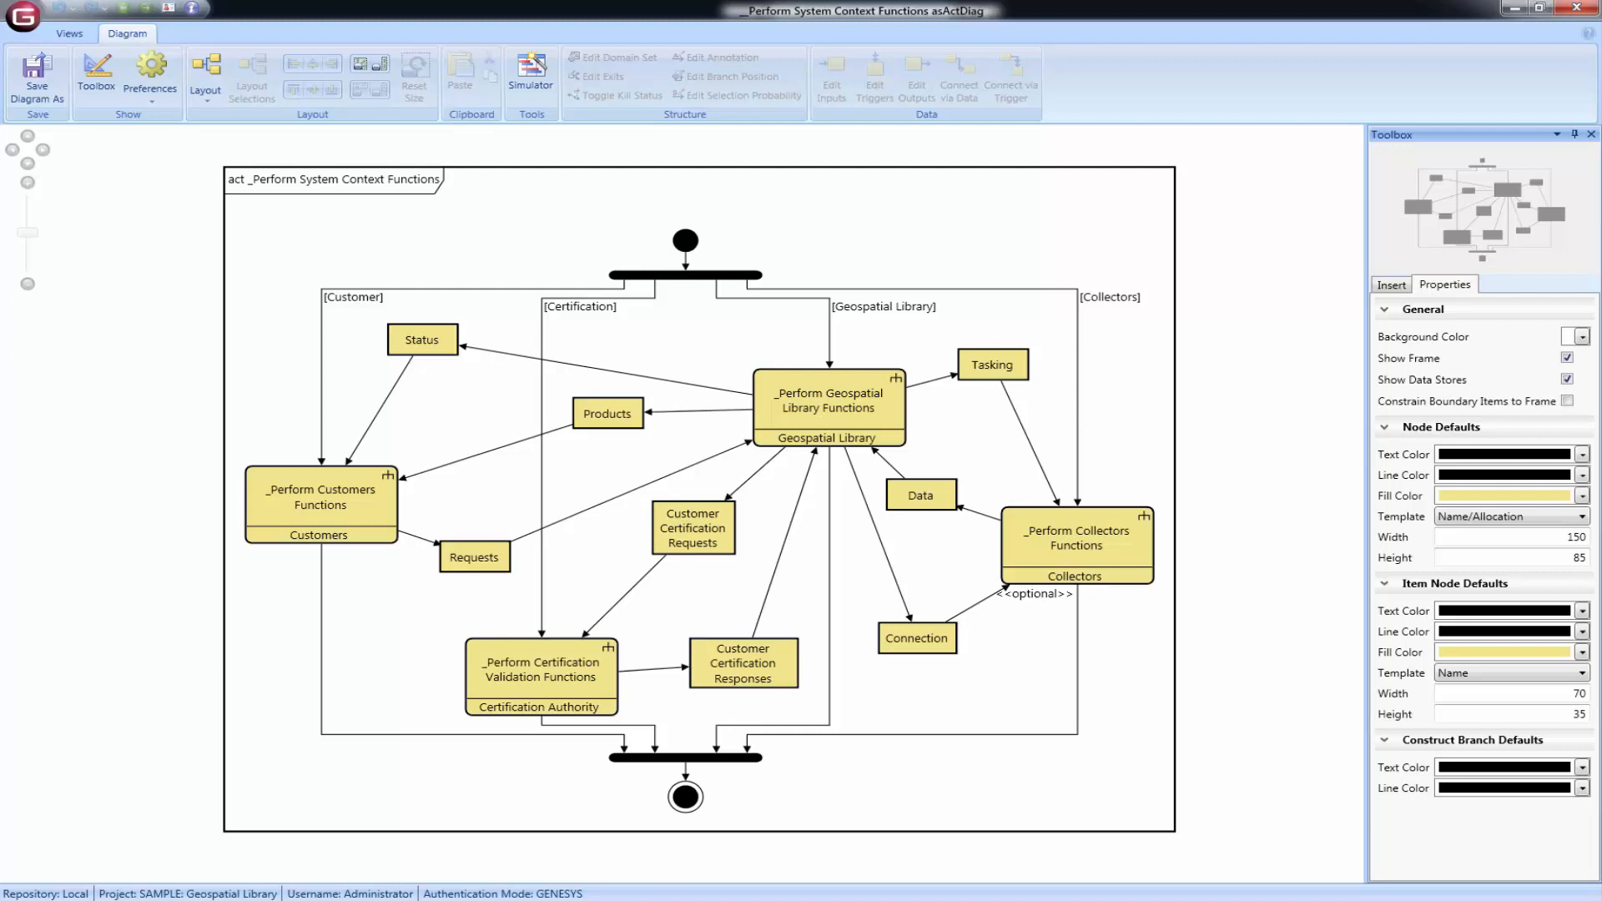
click(1468, 401)
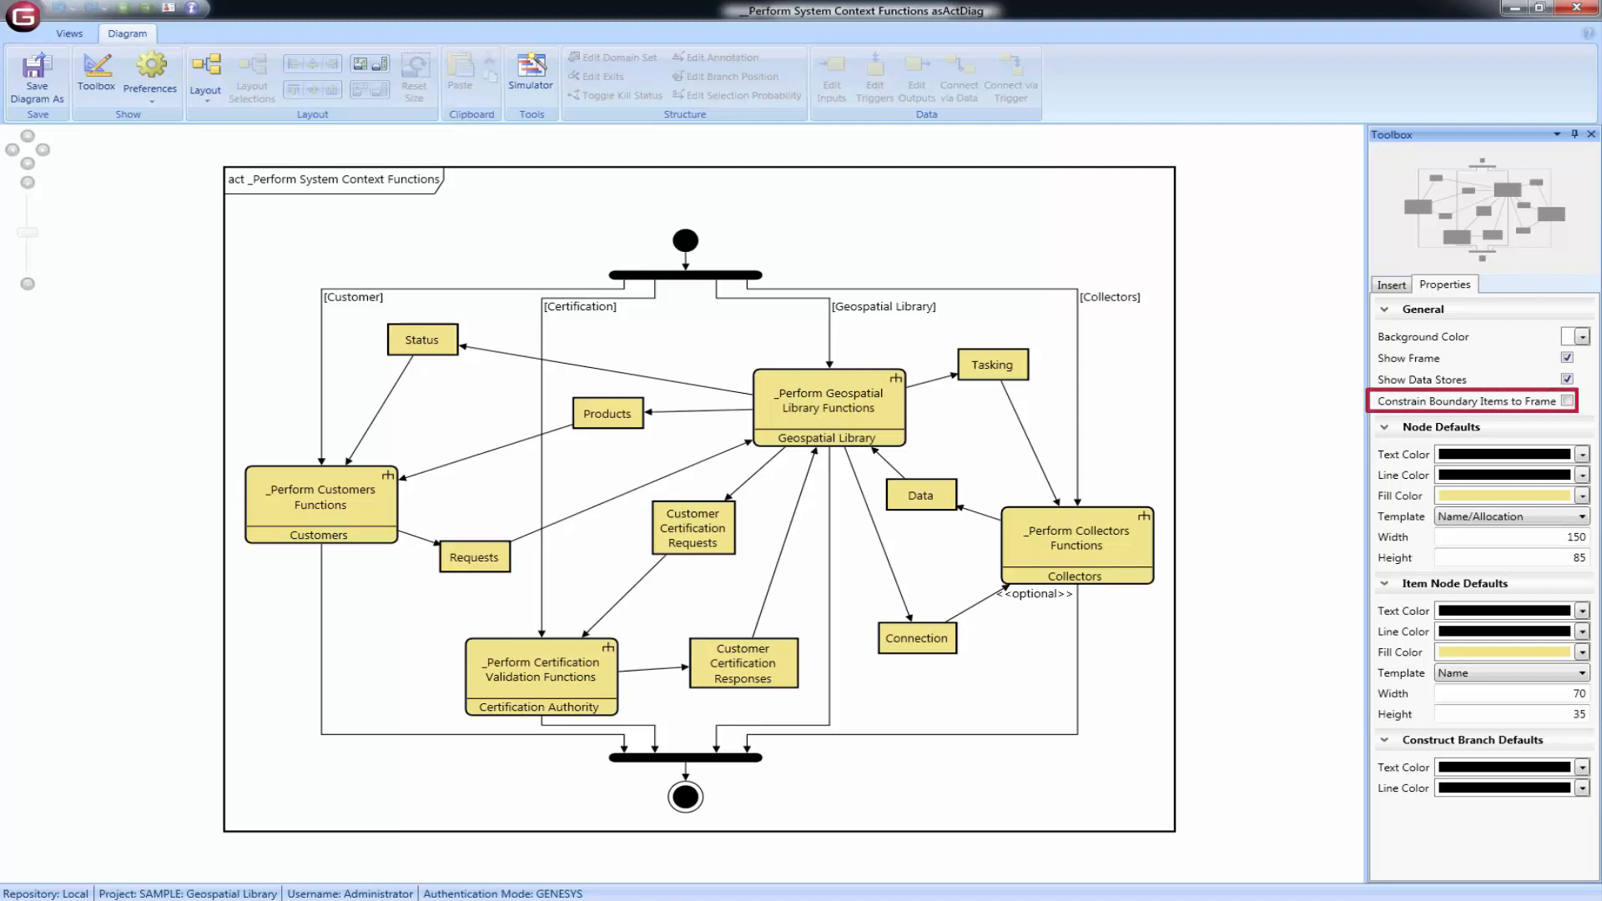